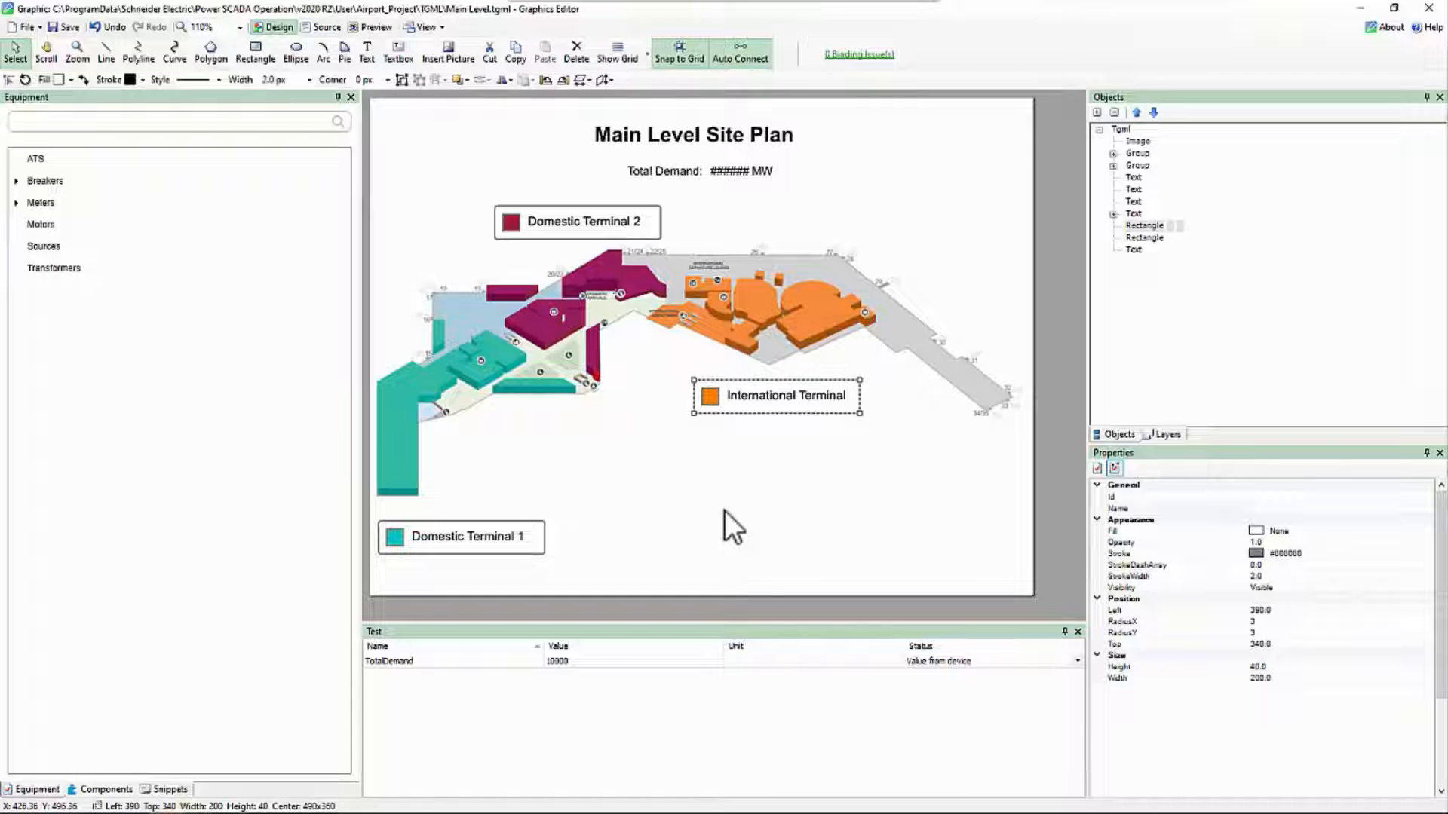
pyautogui.moveTo(755, 500)
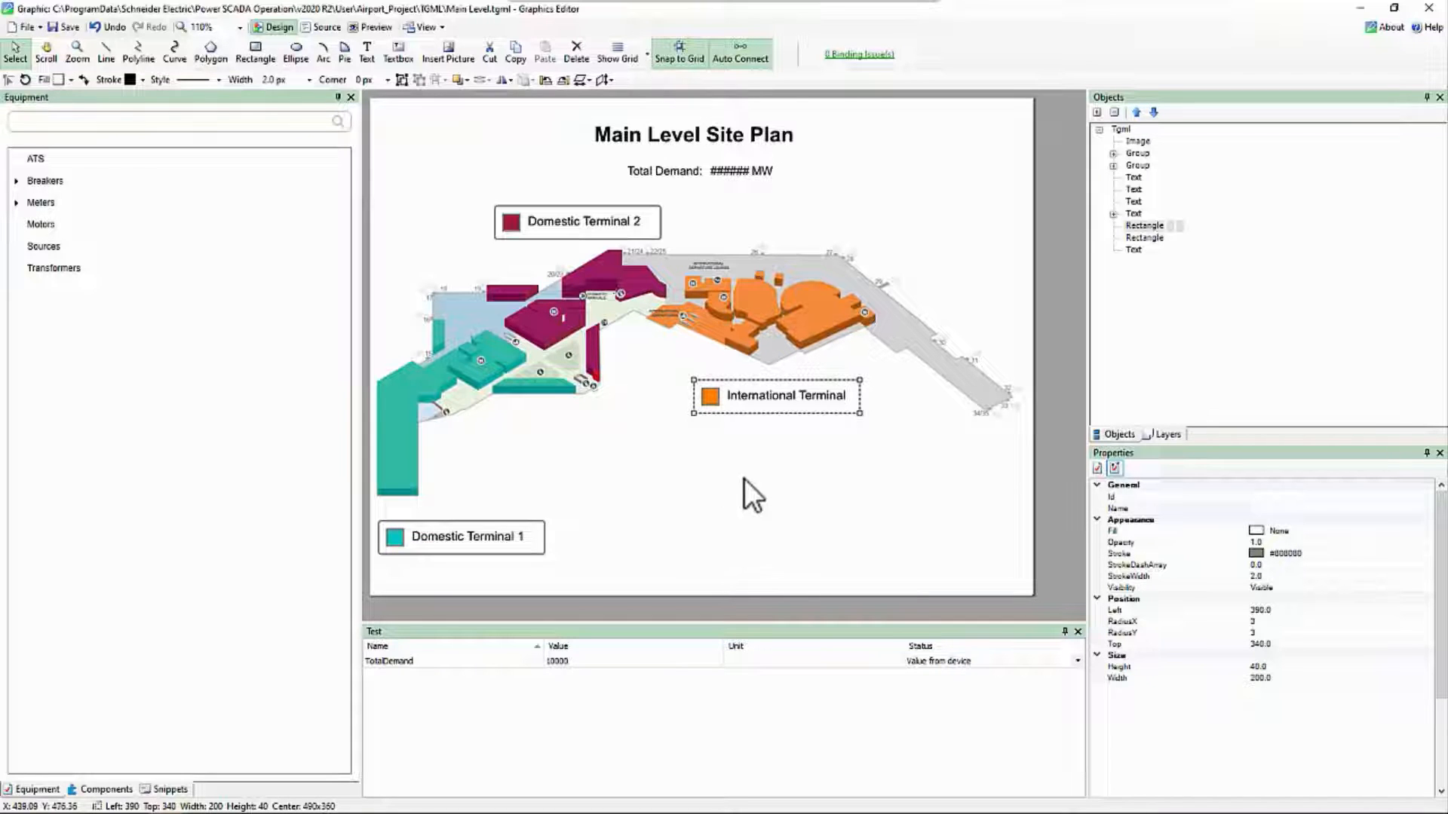
pyautogui.moveTo(778, 397)
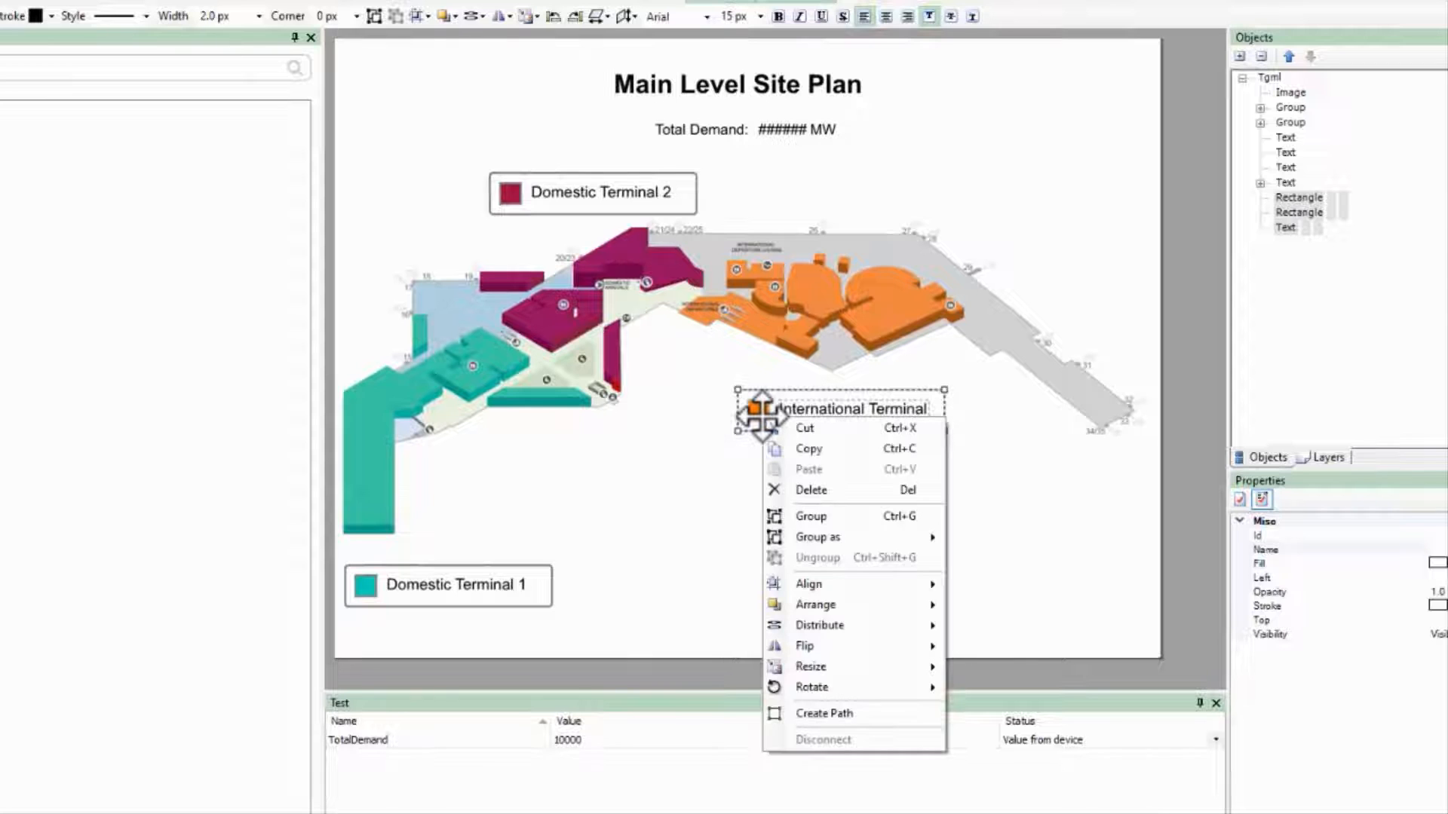
pyautogui.moveTo(878, 555)
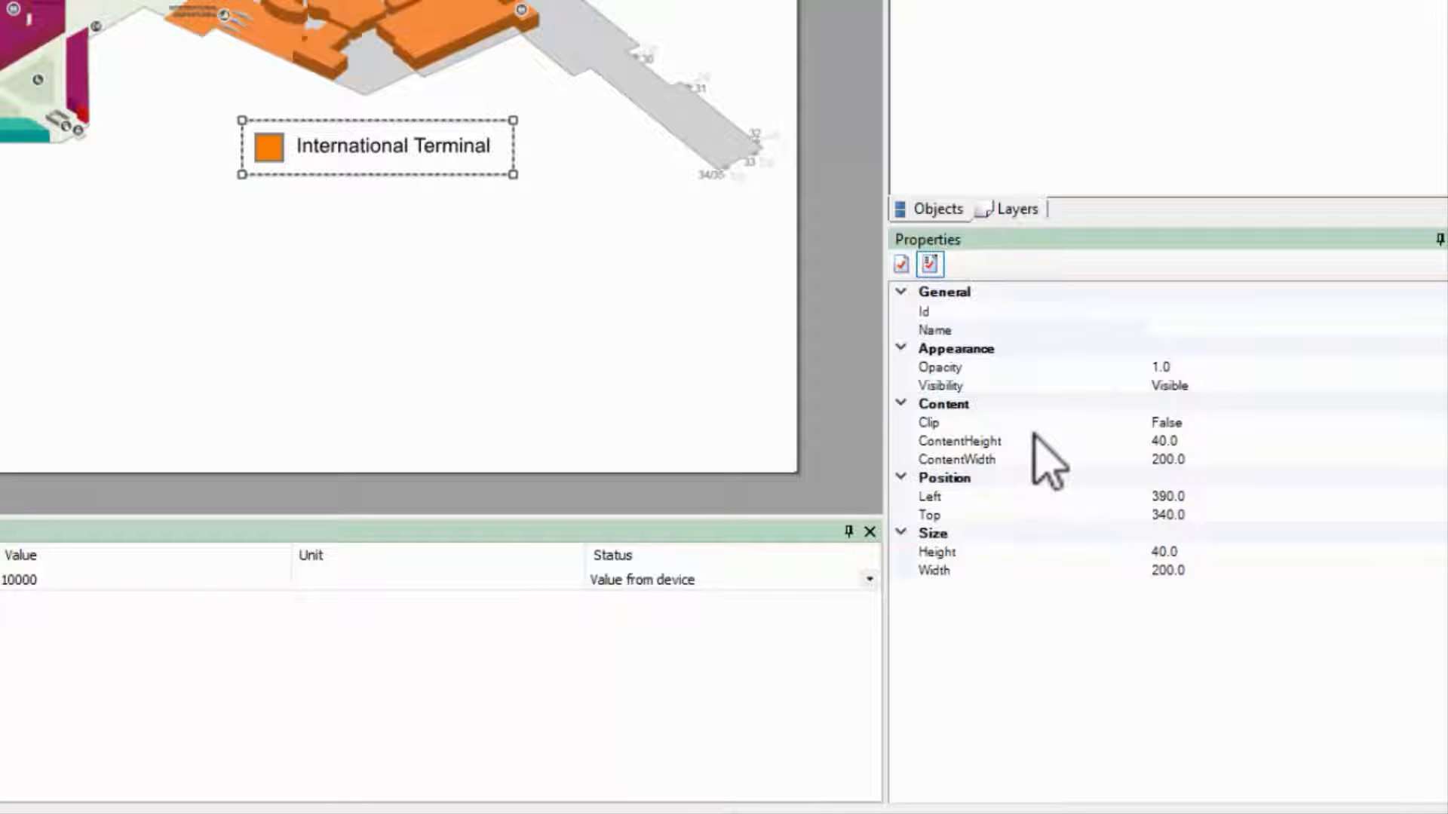
pyautogui.moveTo(1219, 480)
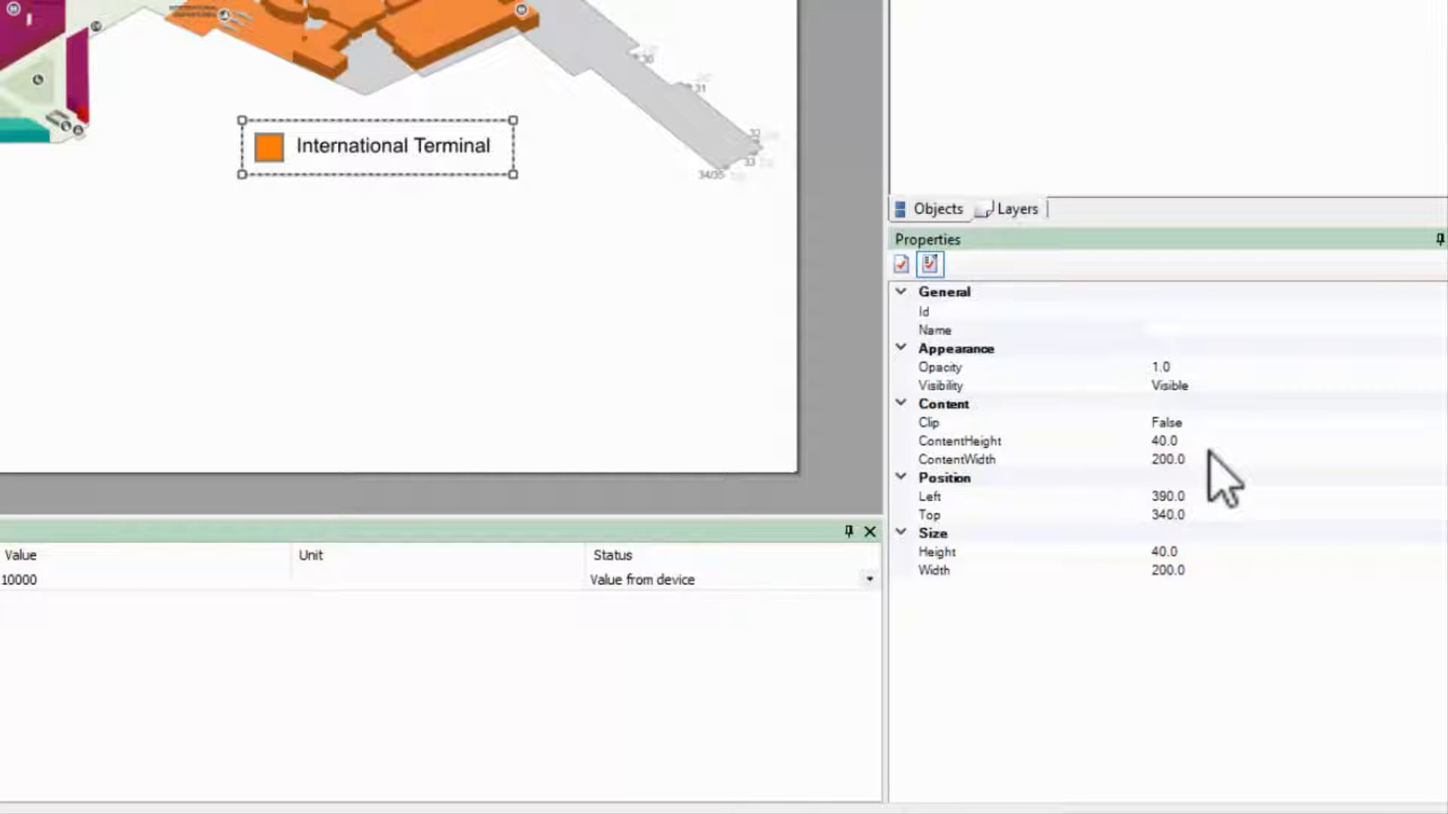
pyautogui.moveTo(1054, 479)
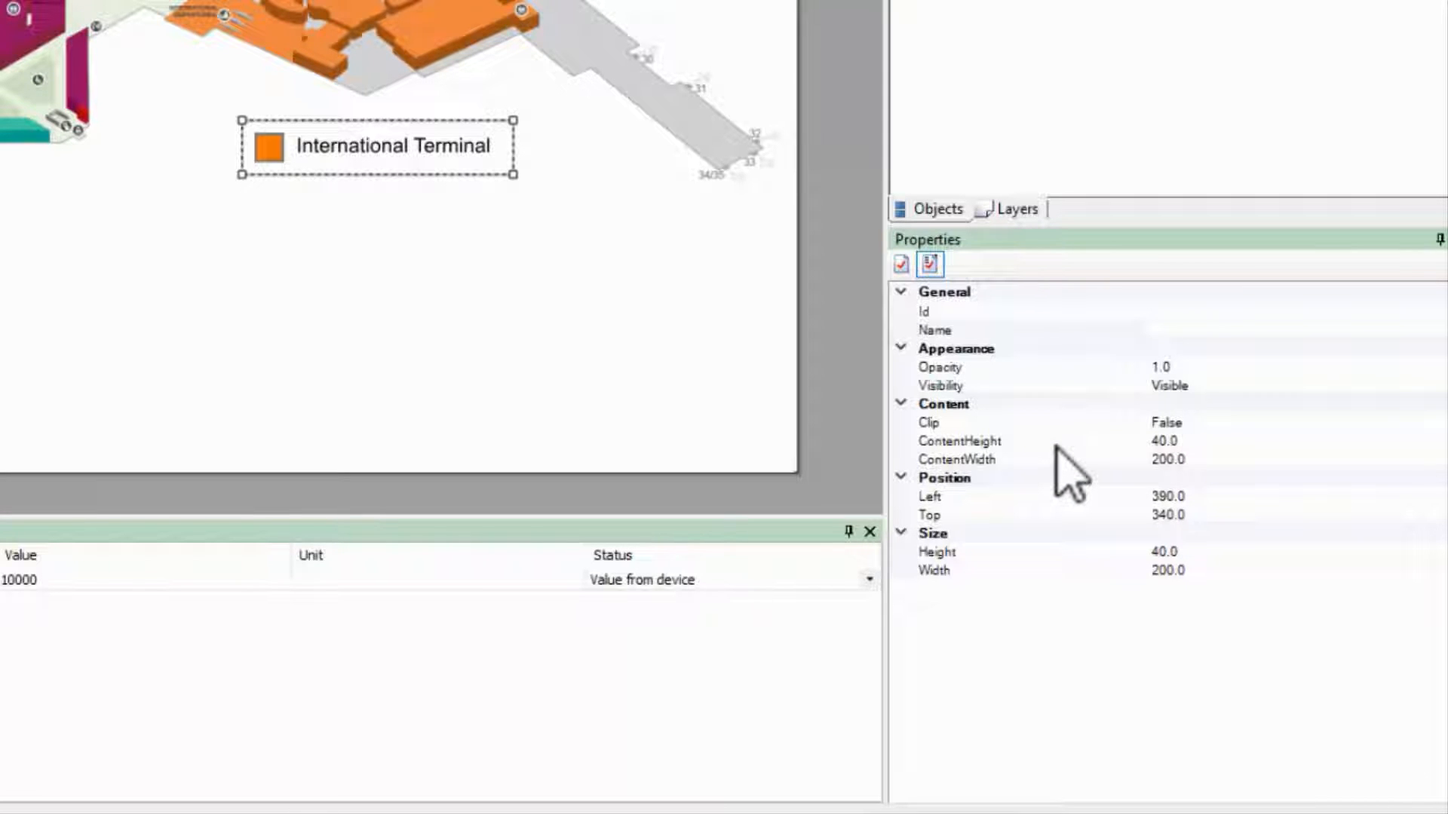
pyautogui.moveTo(1086, 597)
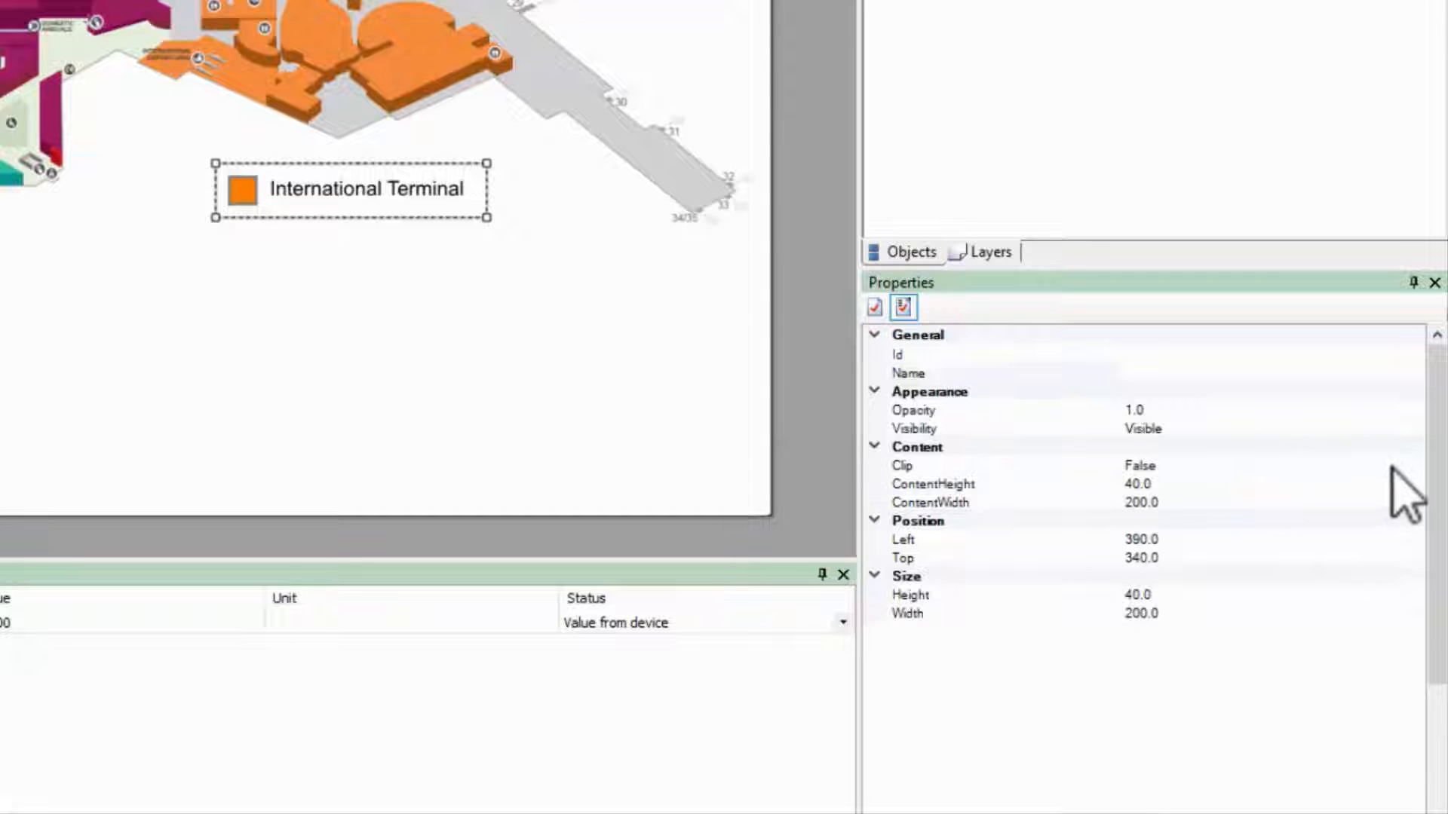
# Set the label component's Clip property to True
pyautogui.click(1411, 463)
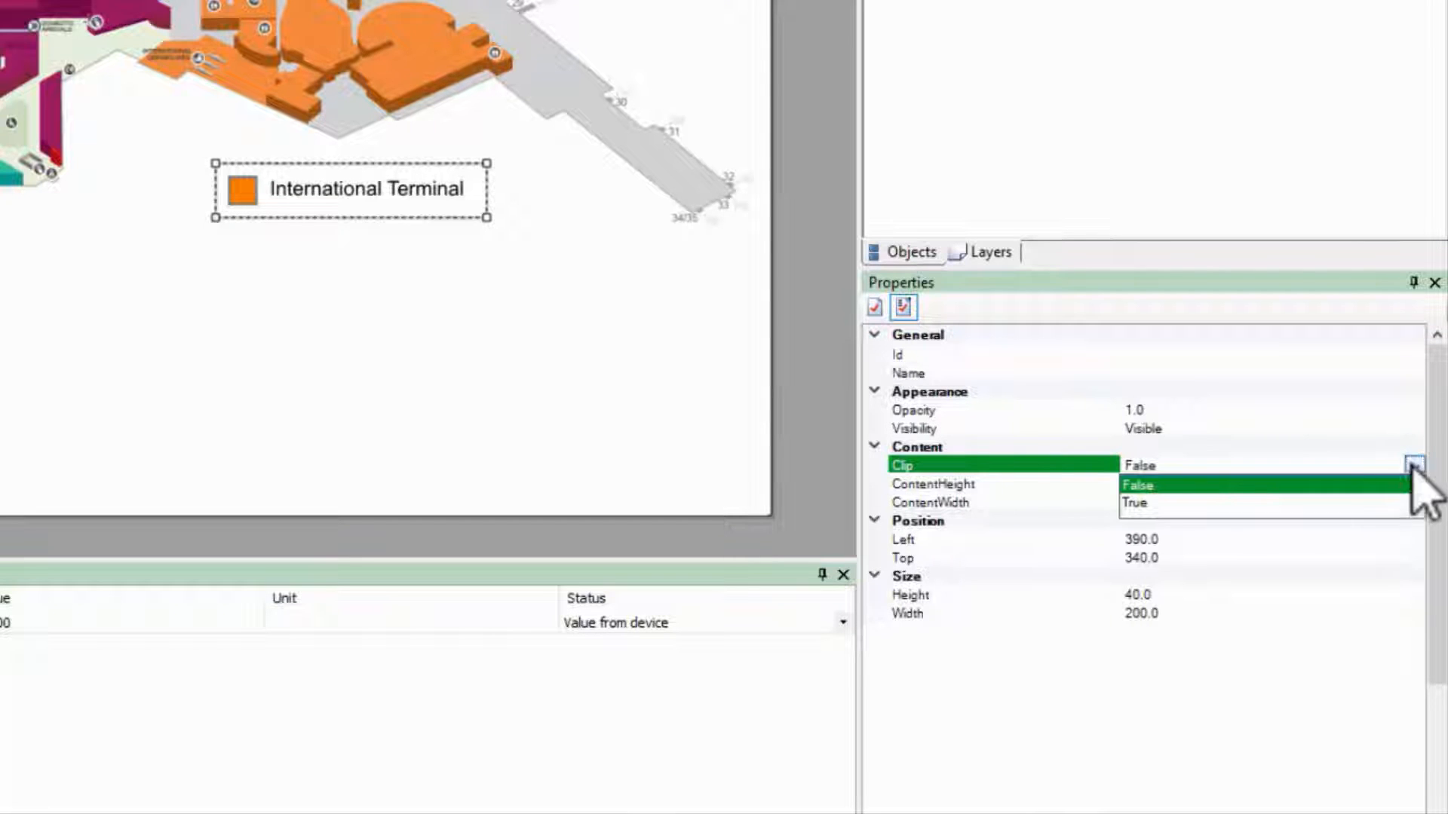
pyautogui.click(1134, 503)
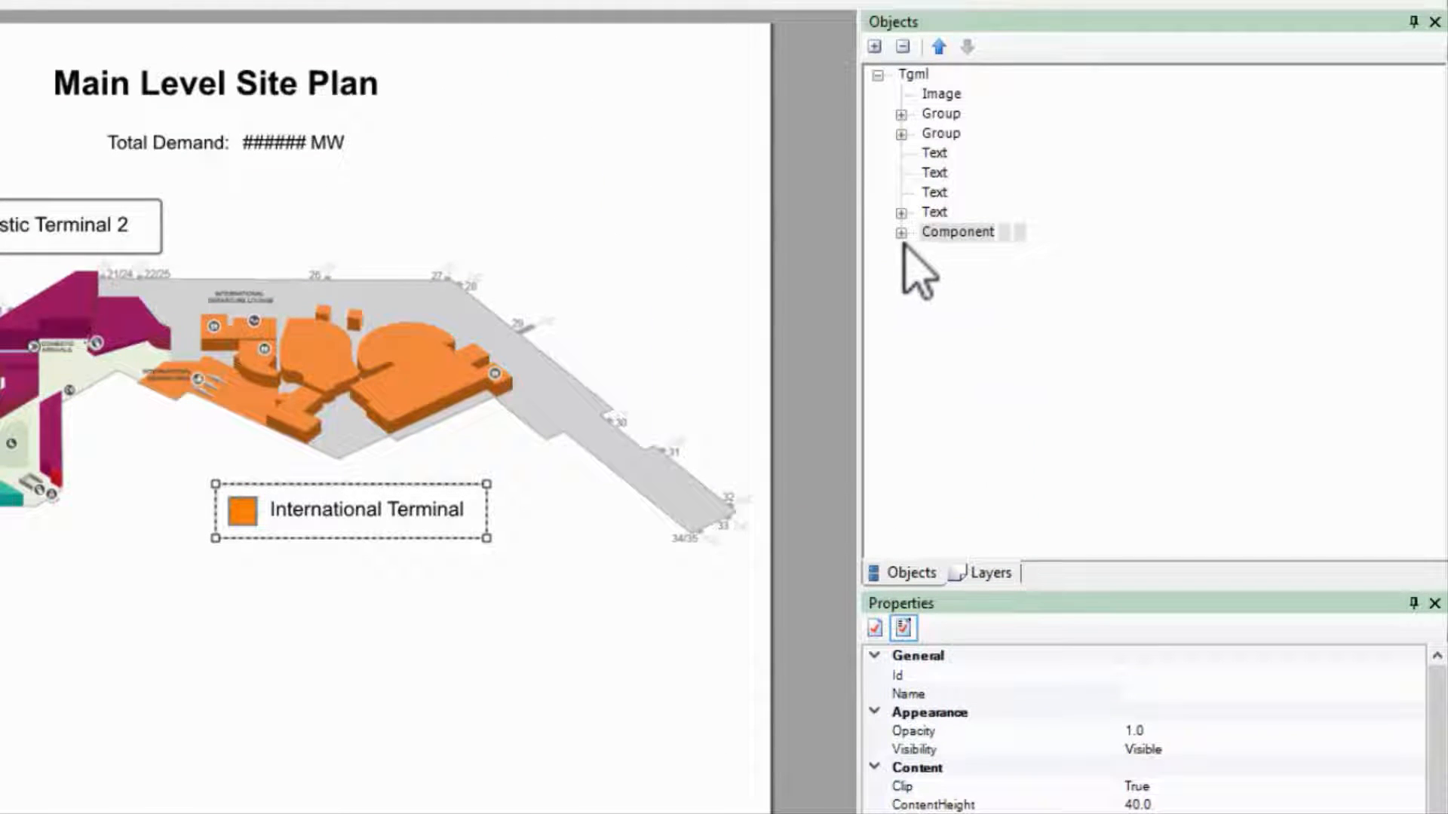
# Name the component FloorPlanLabel and expand its node in the Objects tree
pyautogui.click(1001, 694)
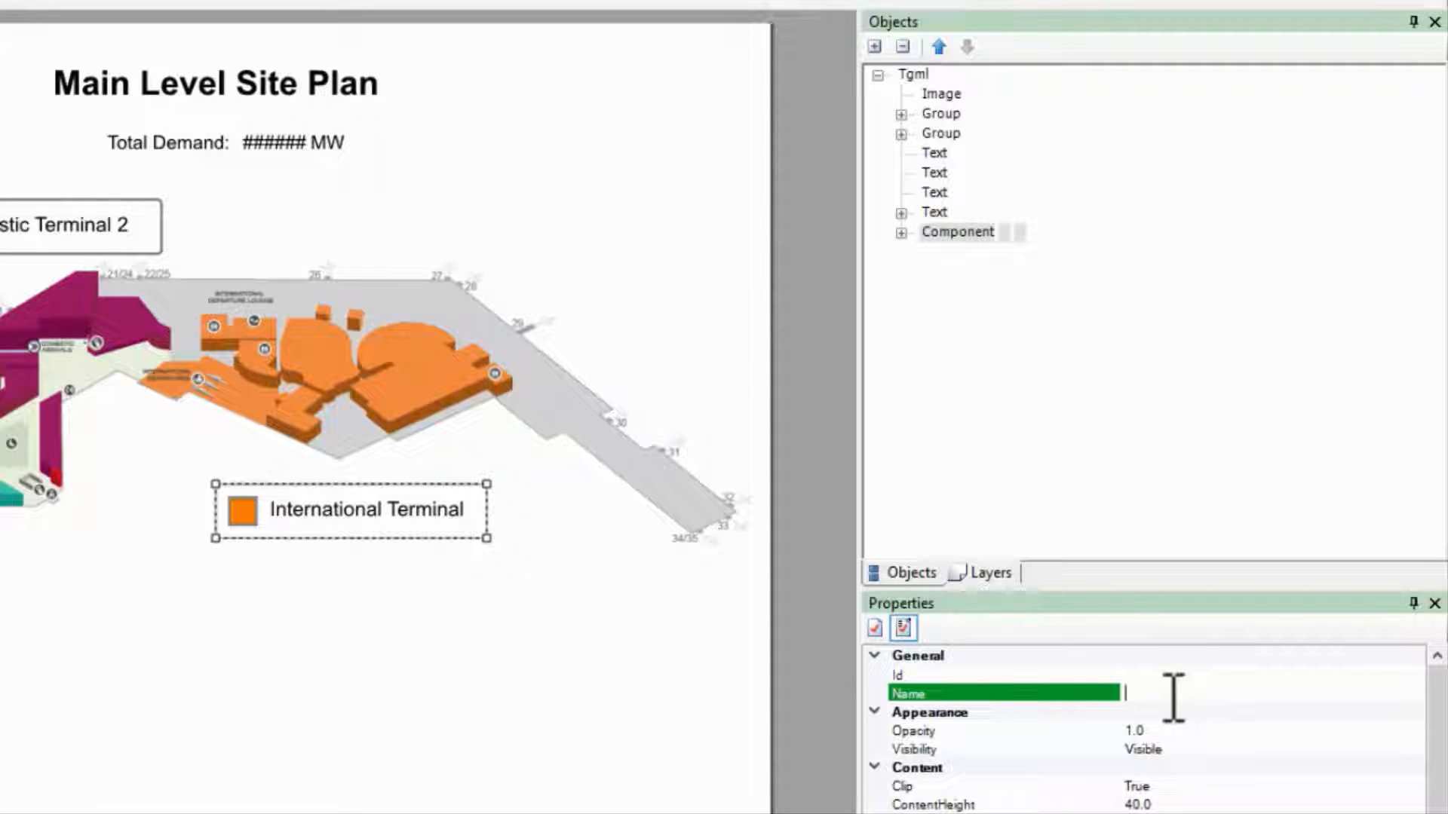
pyautogui.write('FloorPlanLabwe')
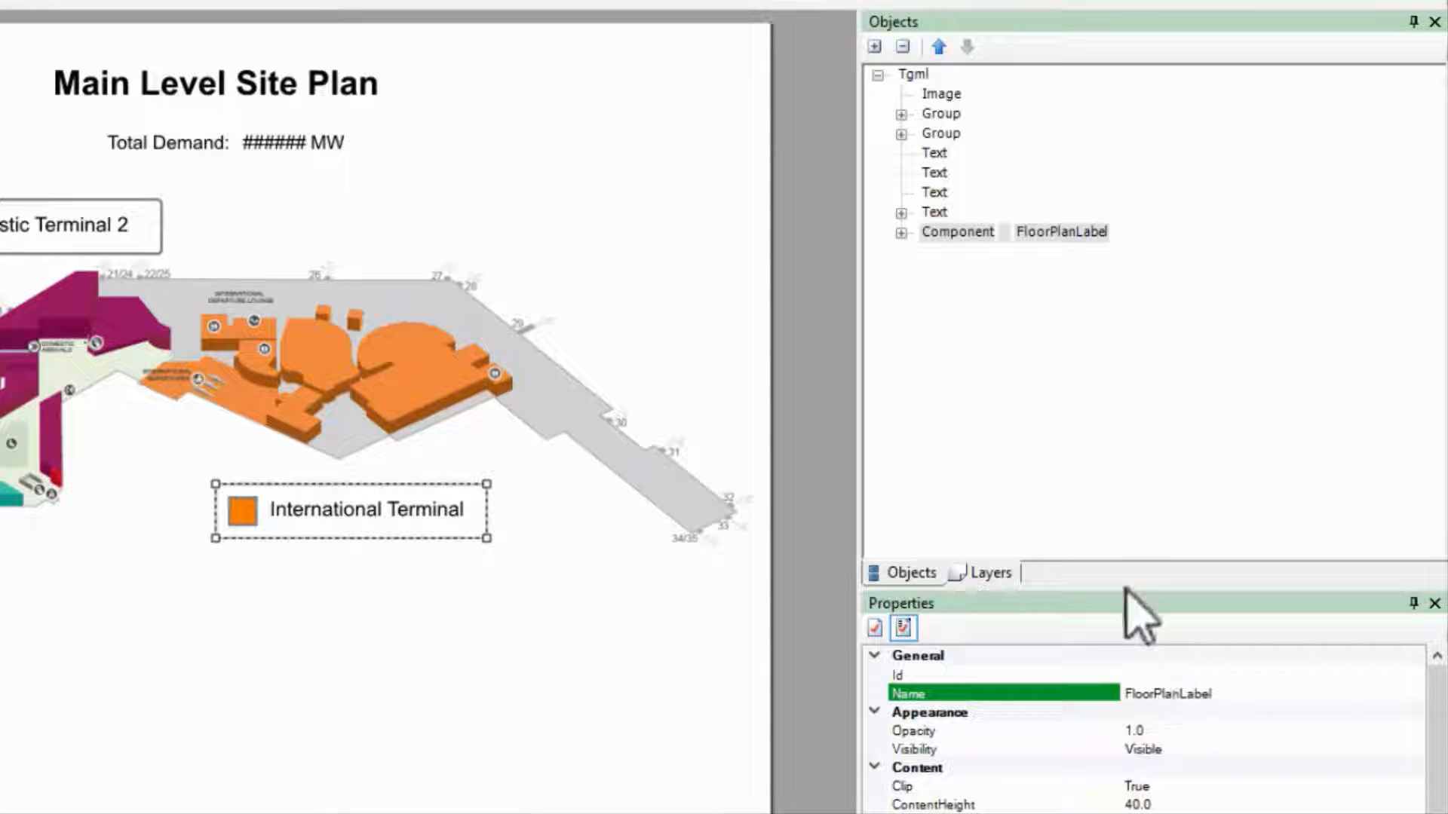
pyautogui.moveTo(900, 258)
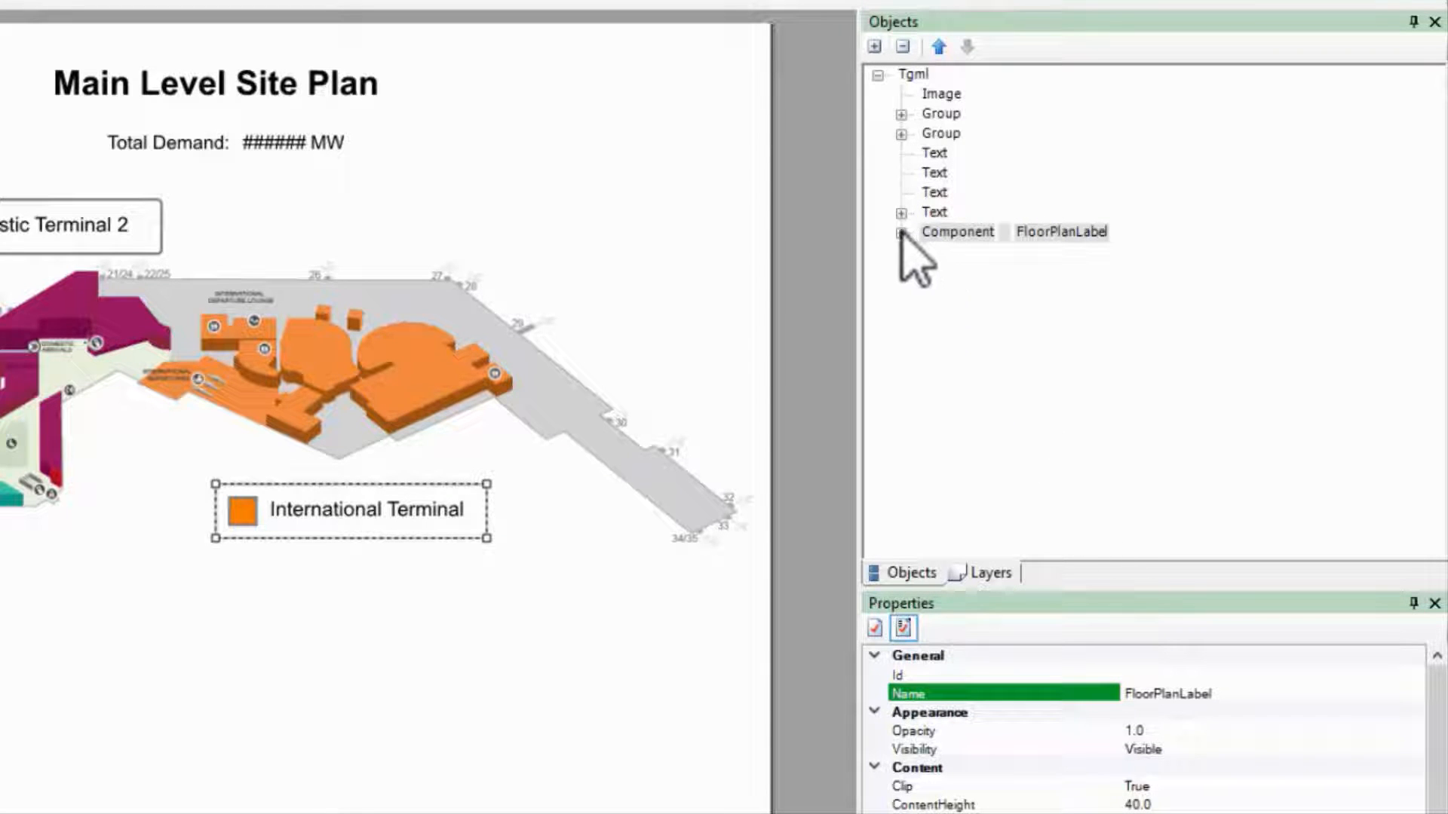
pyautogui.click(901, 233)
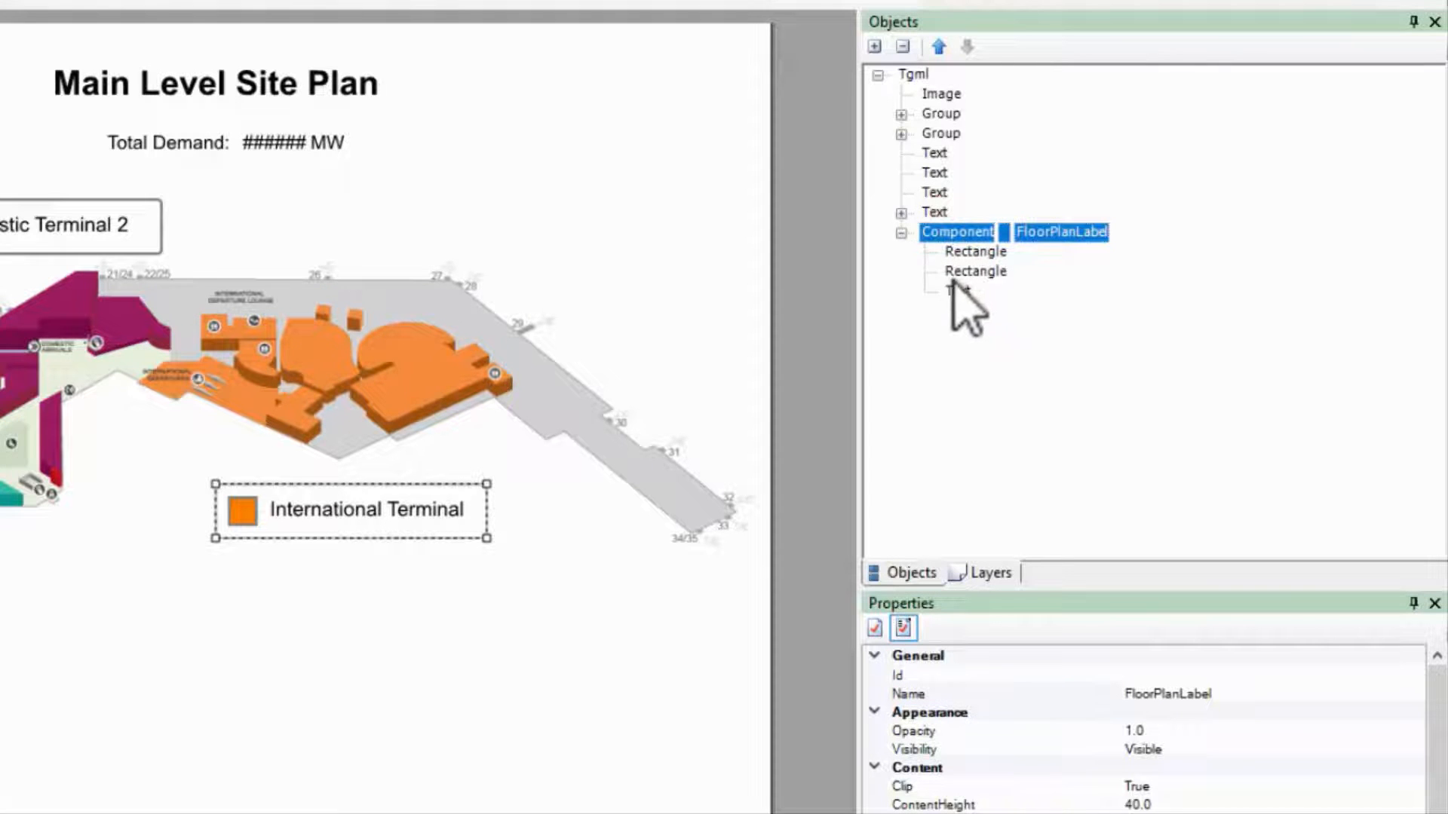
pyautogui.rightClick(915, 444)
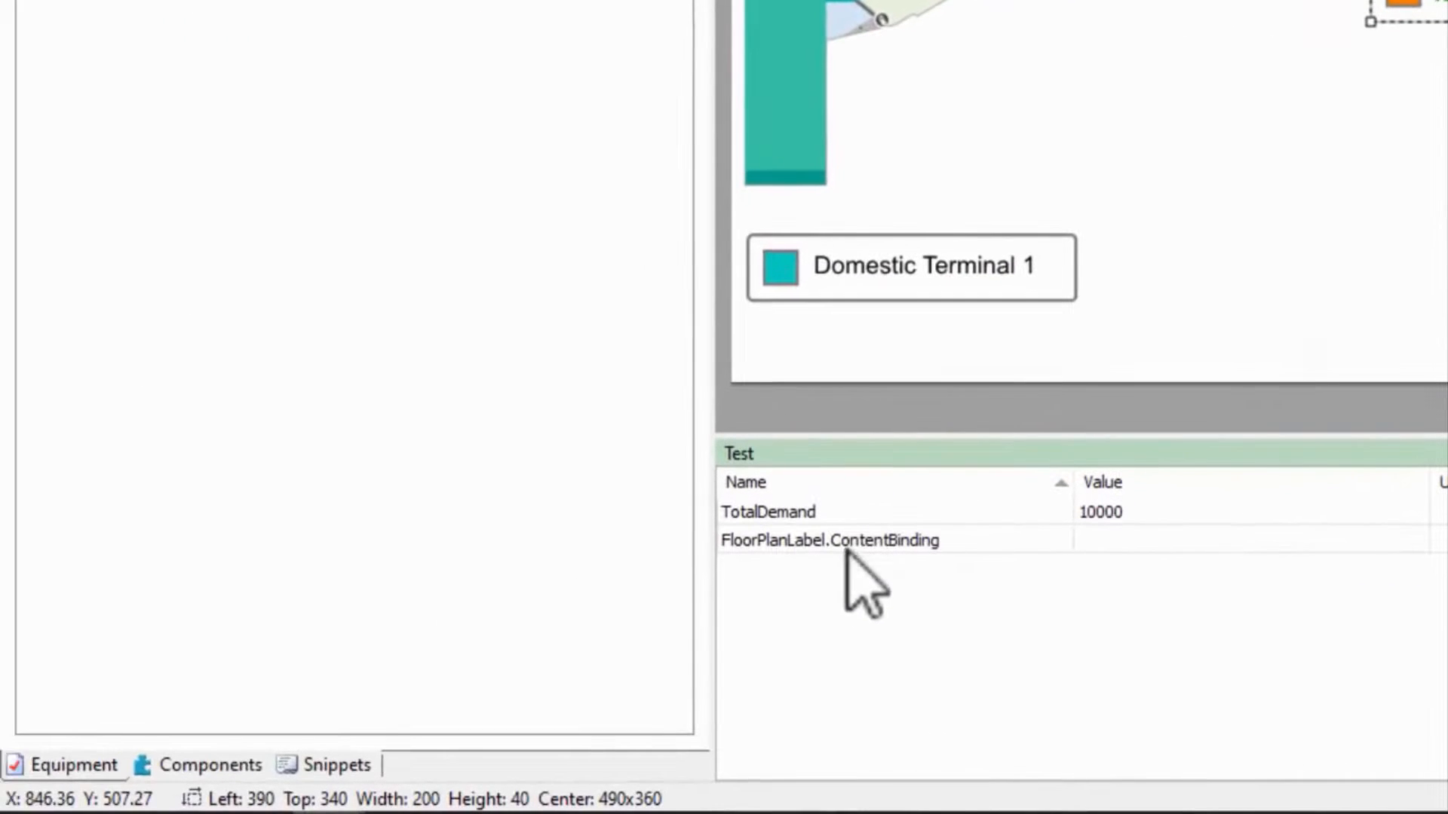
pyautogui.moveTo(199, 787)
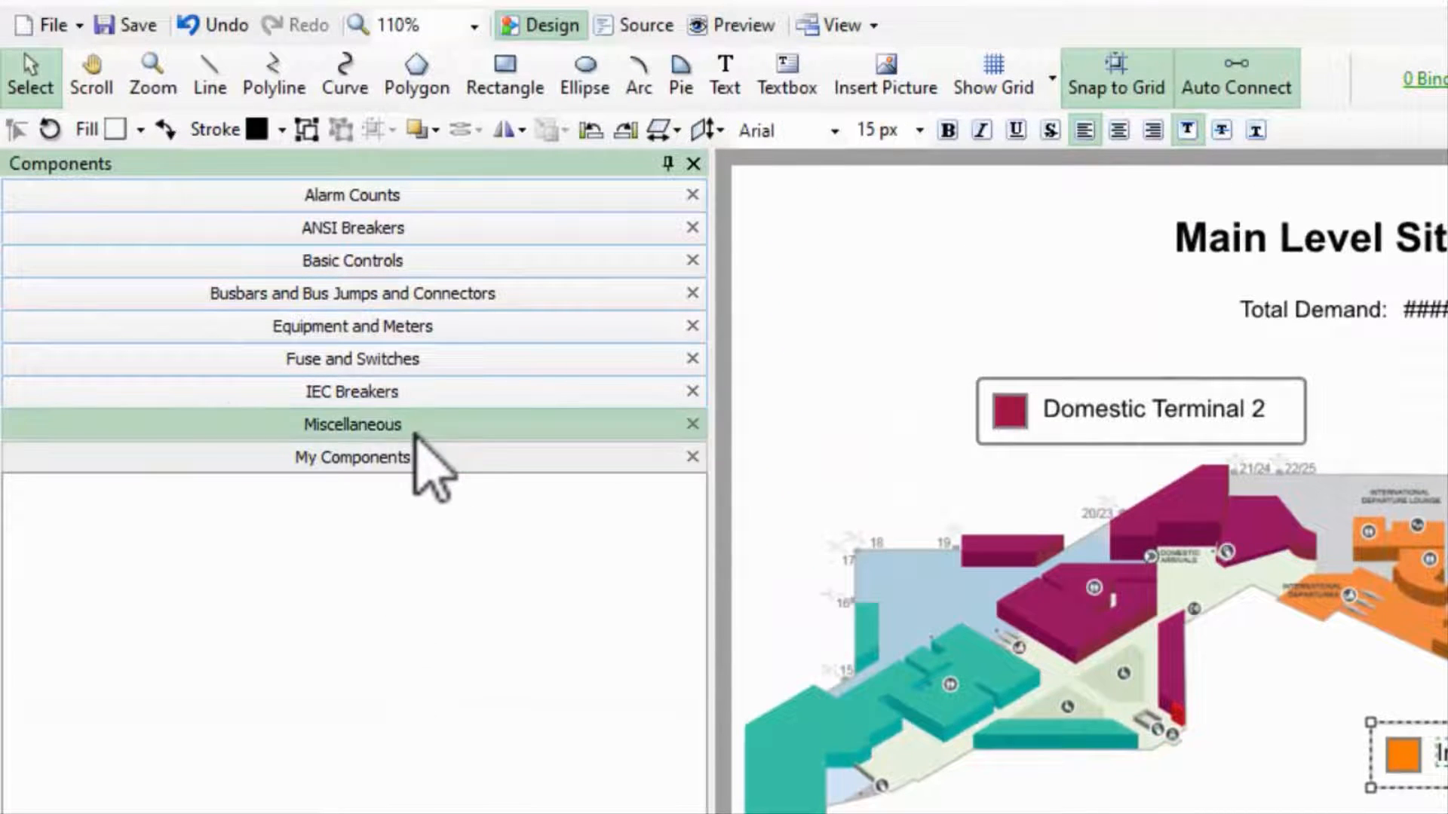
# Browse the component categories and expand the empty My Components category
pyautogui.click(351, 392)
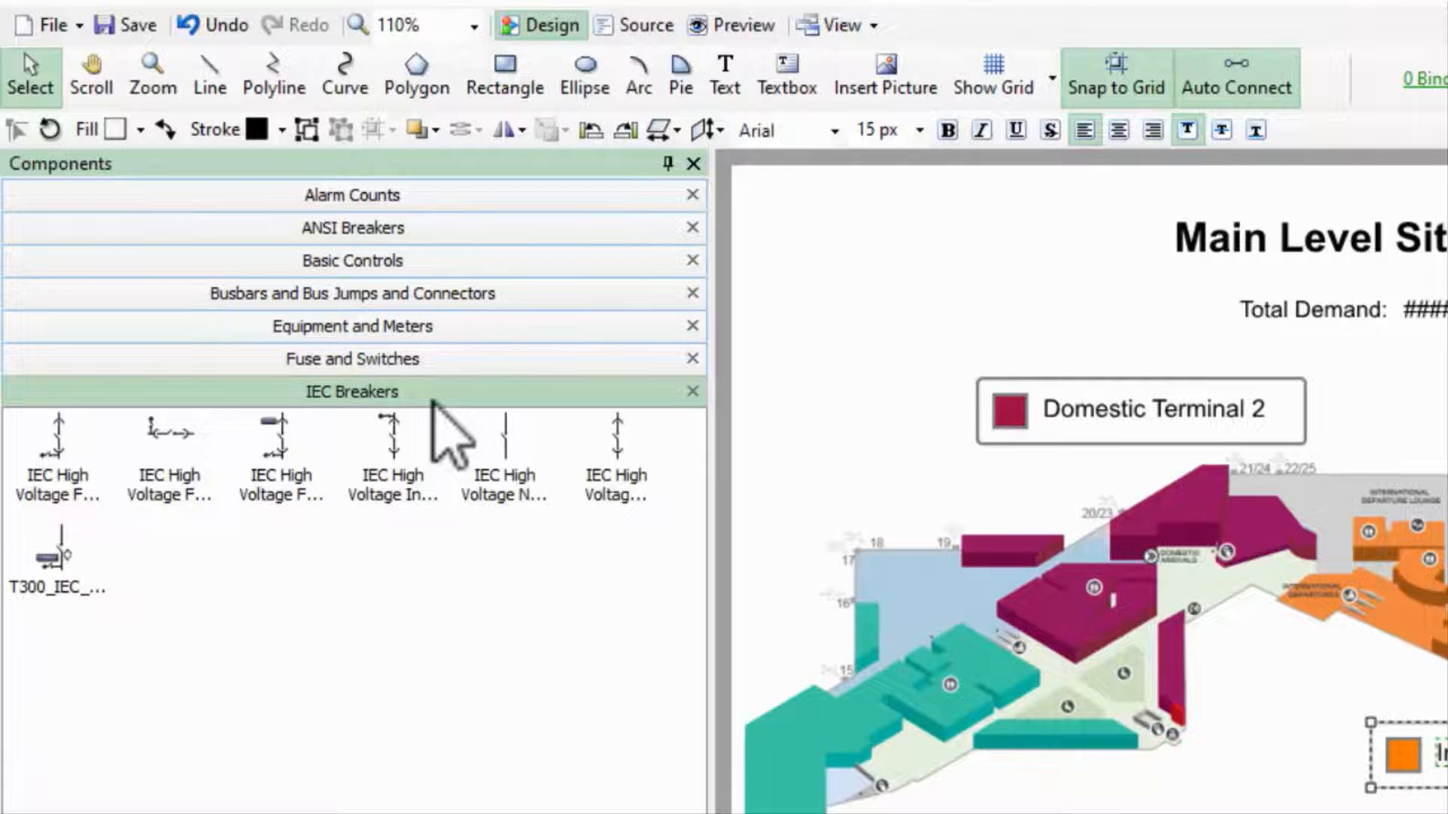
pyautogui.click(352, 359)
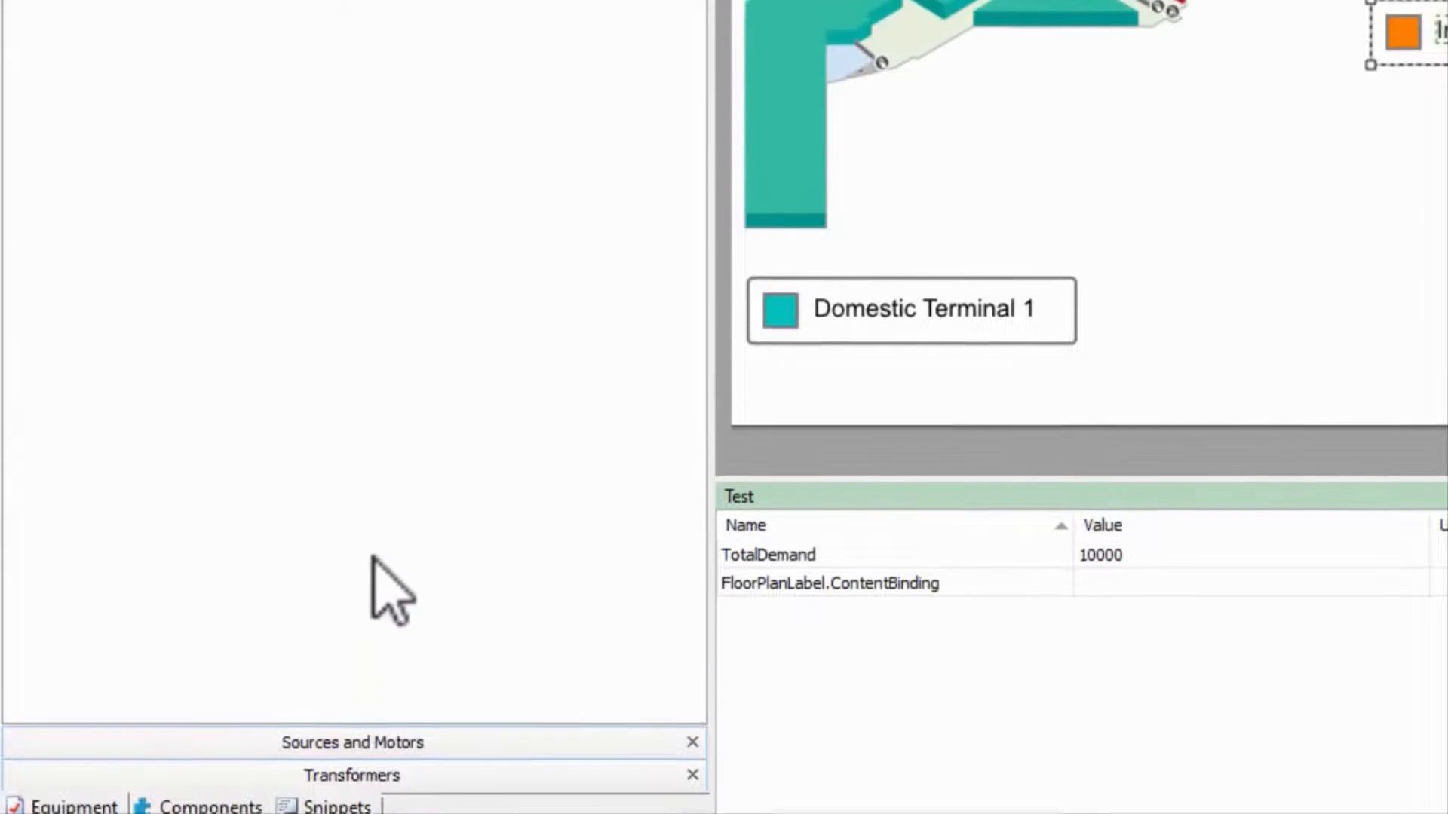
# Start adding a component to My Components and select FloorPlanLabel in the Objects tree
pyautogui.rightClick(401, 398)
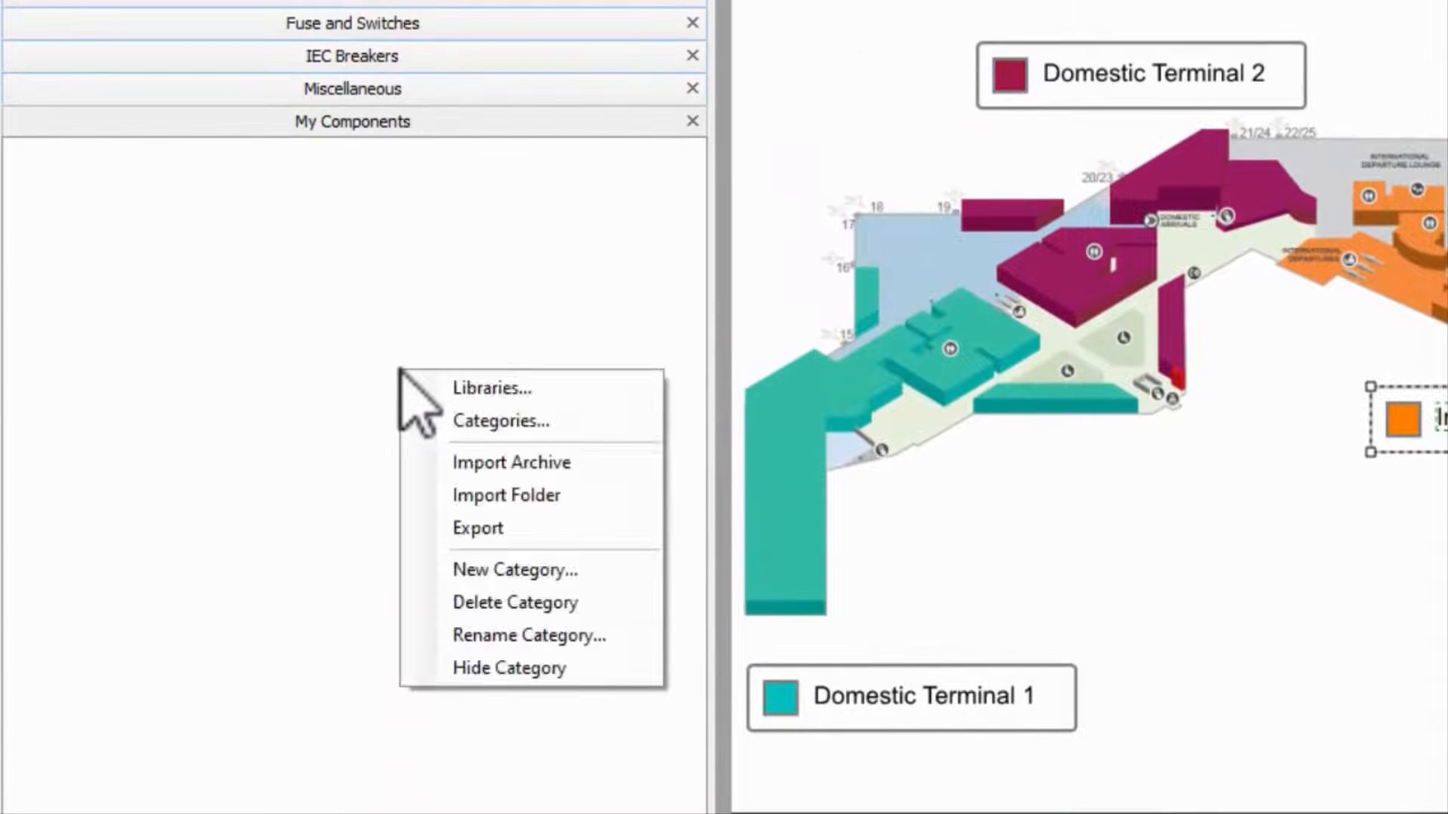
pyautogui.moveTo(516, 622)
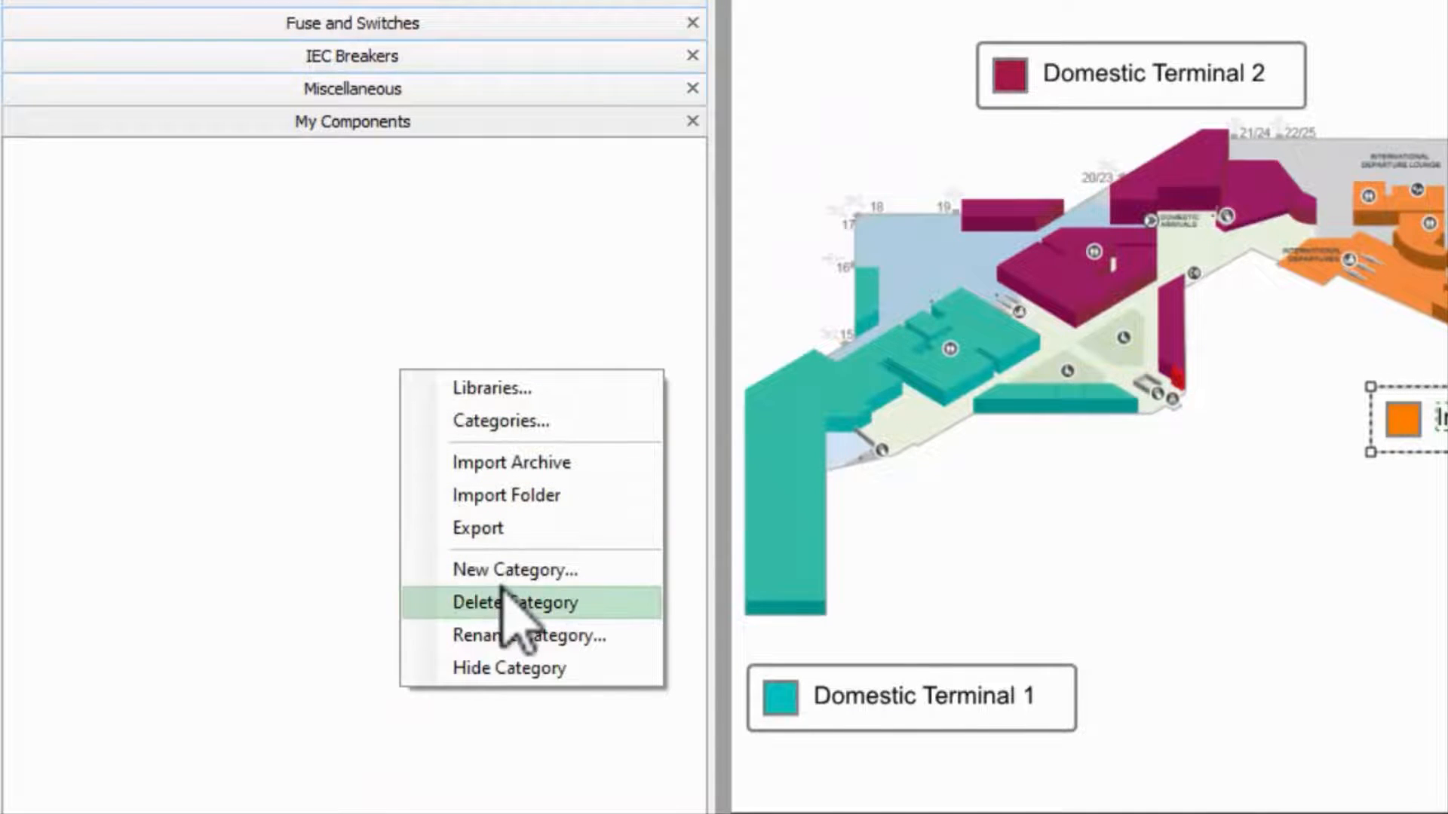
pyautogui.click(515, 604)
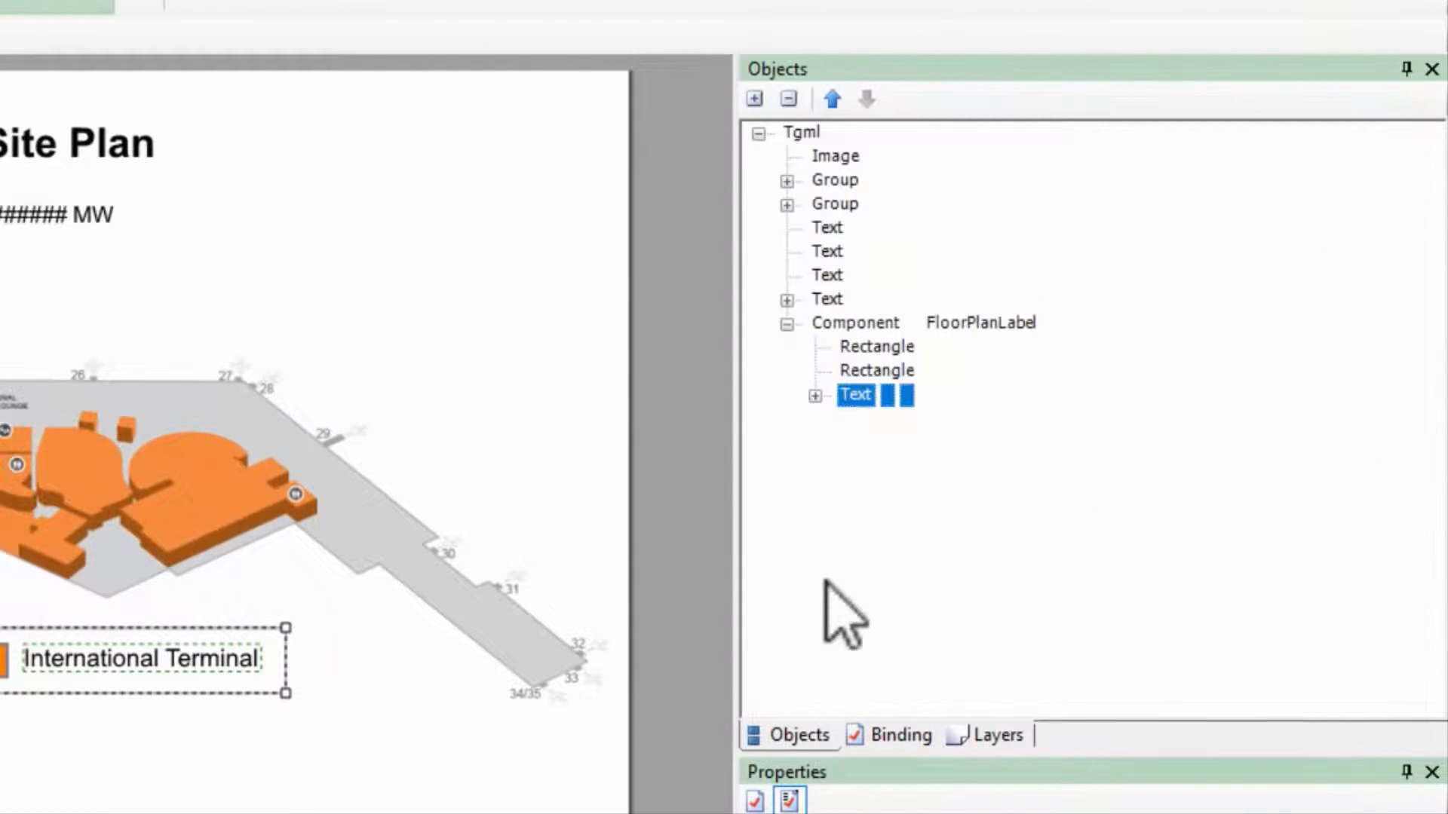
pyautogui.click(855, 323)
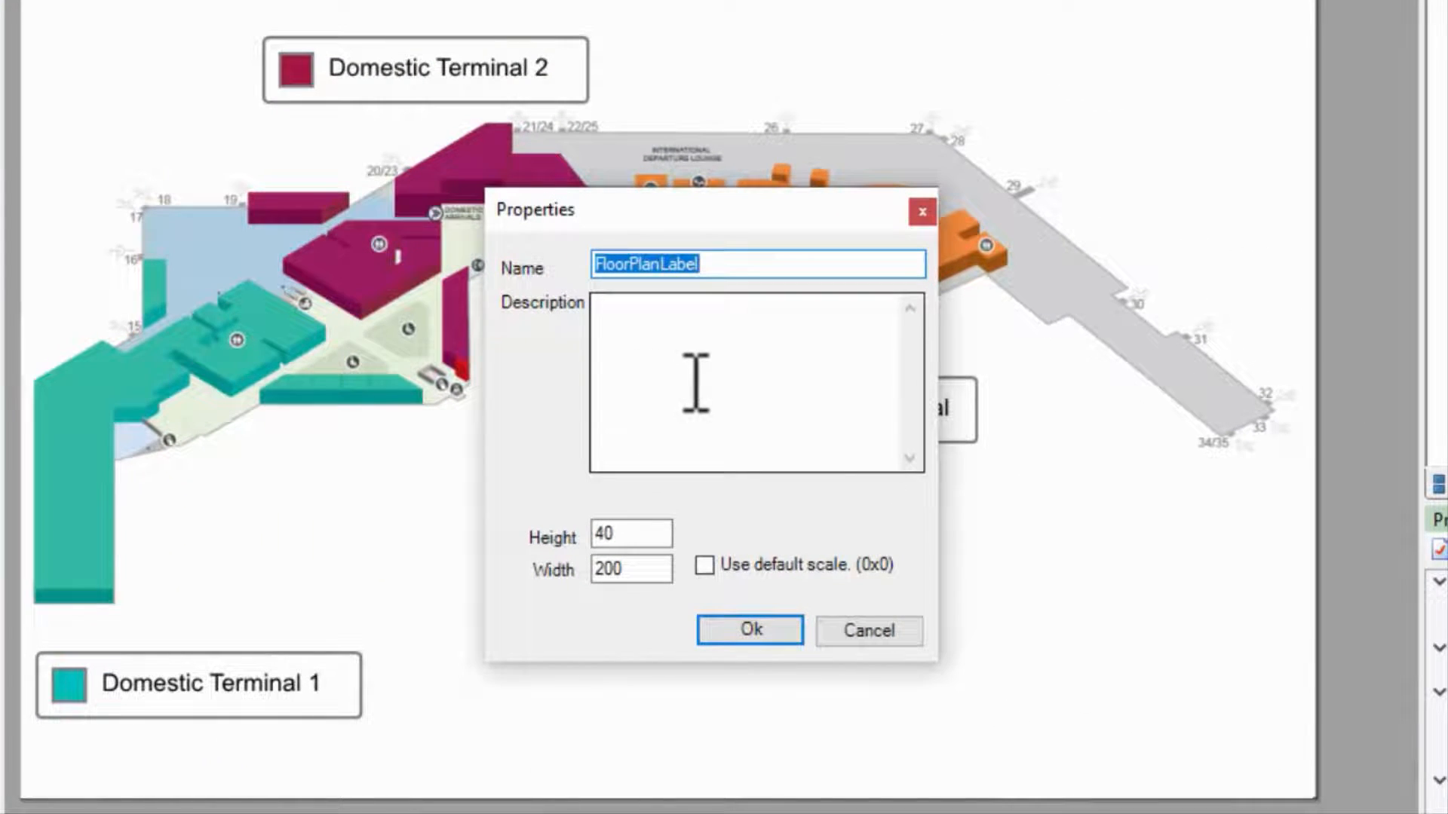
# Add FloorPlanLabel to My Components with the description Label
pyautogui.click(757, 391)
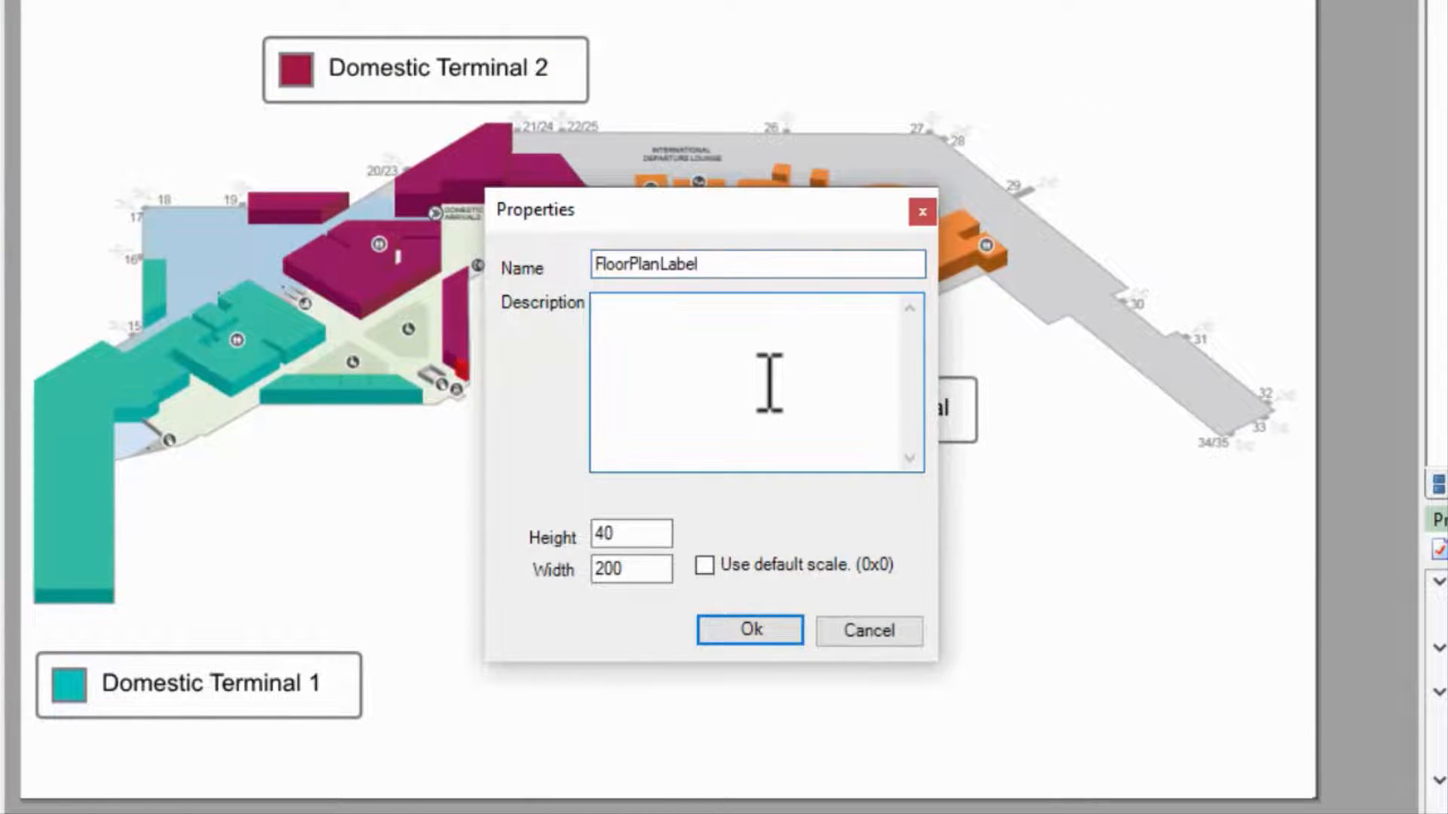
pyautogui.write('Label')
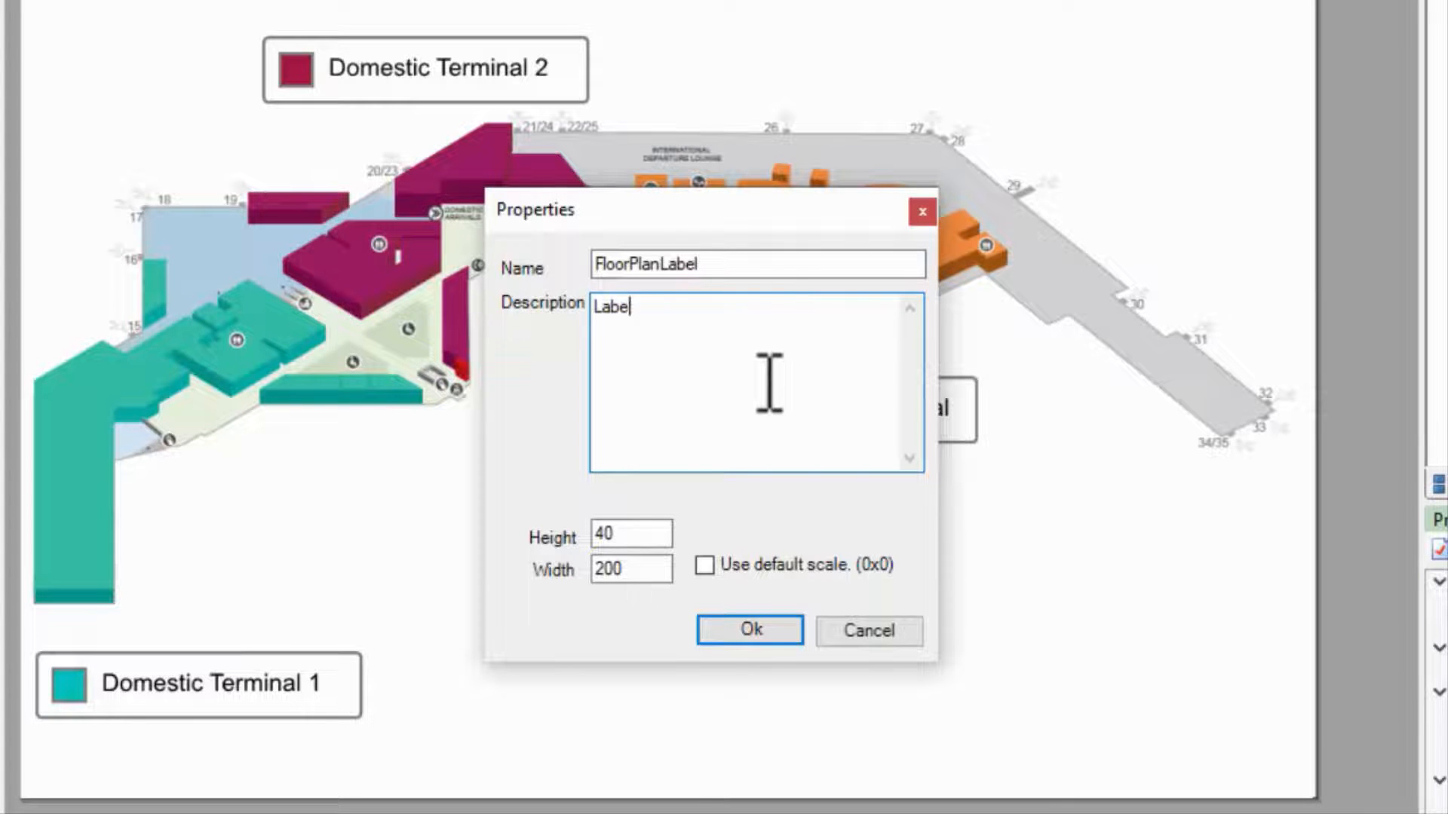
pyautogui.click(750, 631)
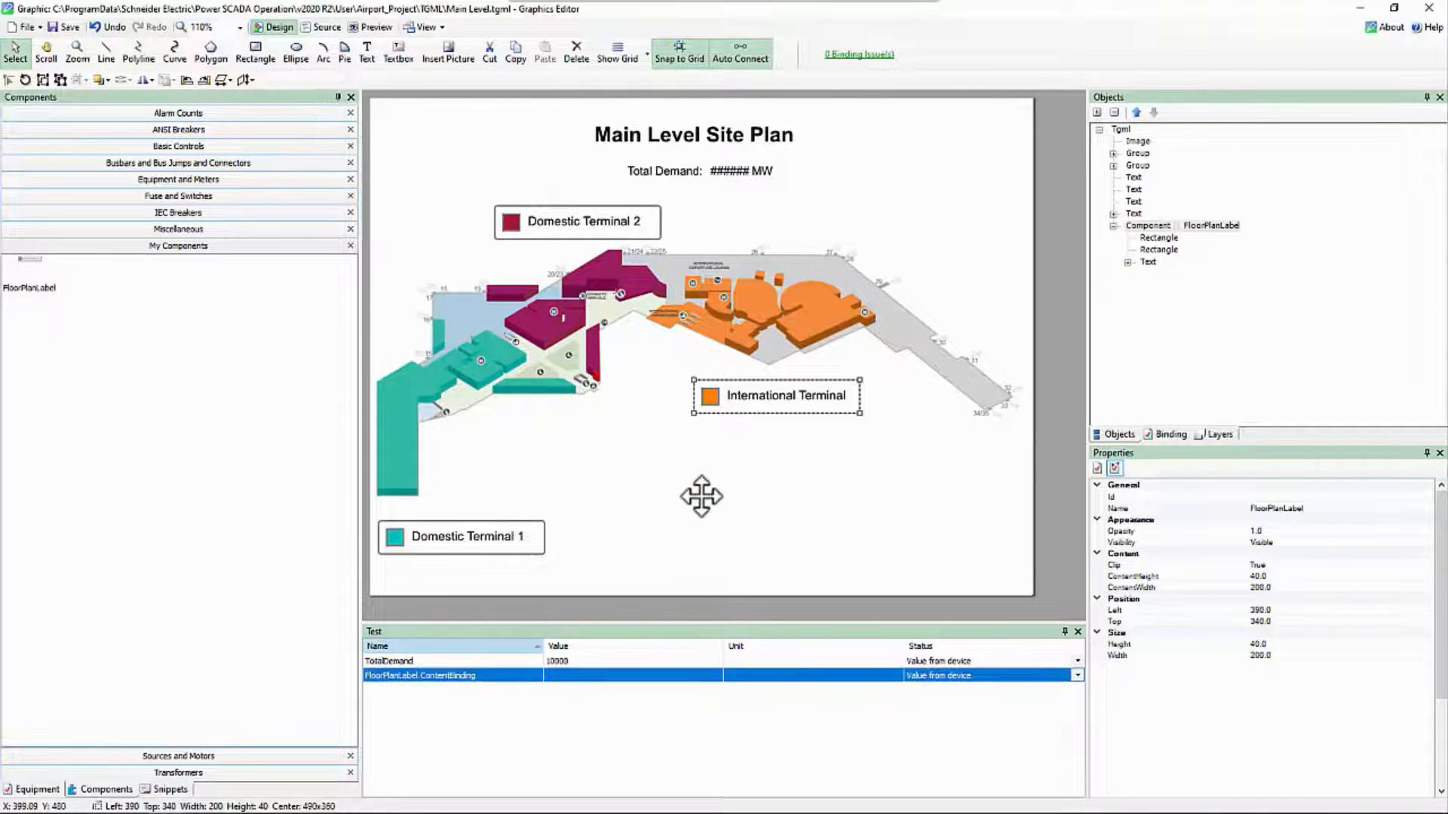
pyautogui.moveTo(215, 359)
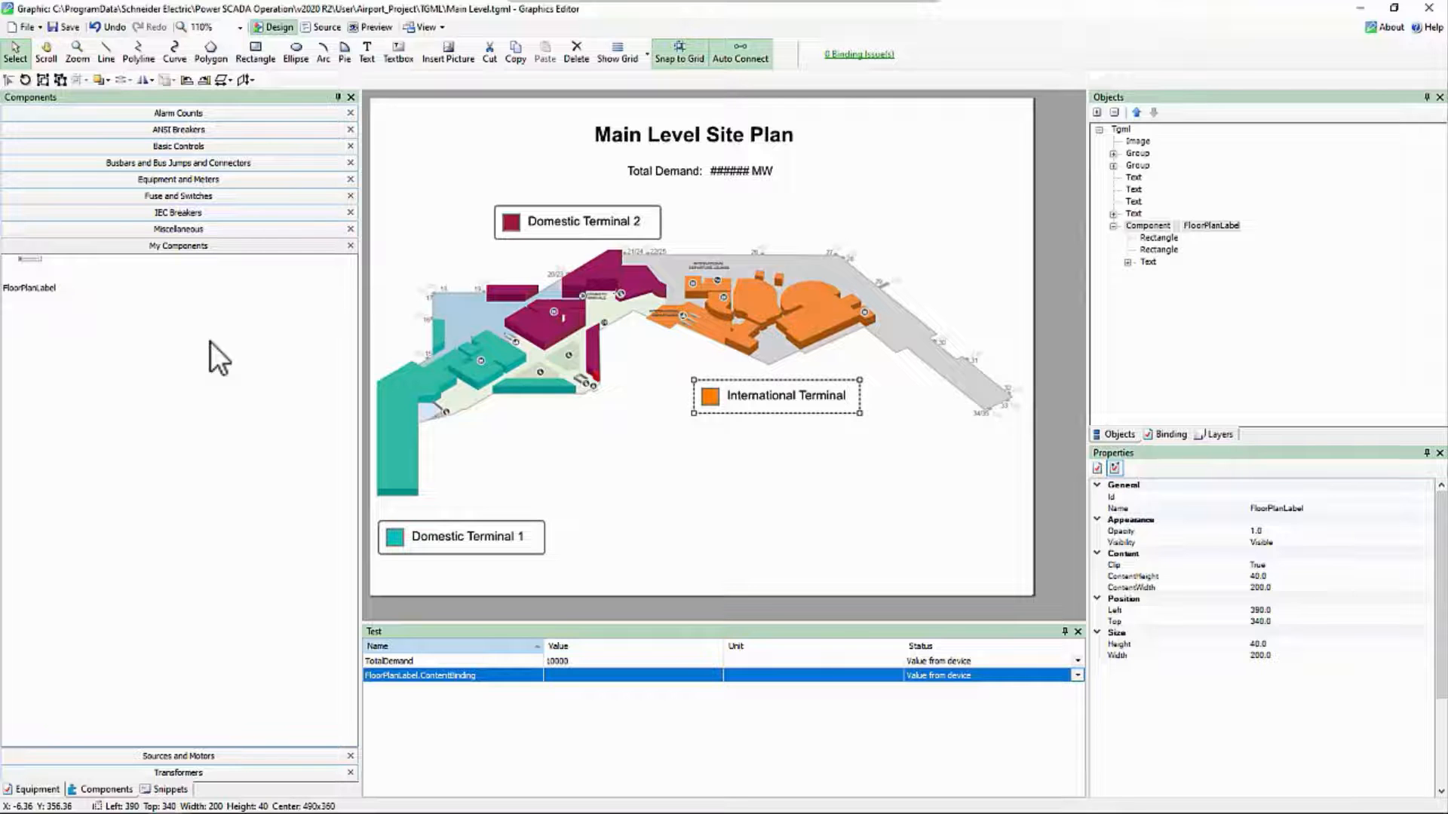
pyautogui.moveTo(205, 334)
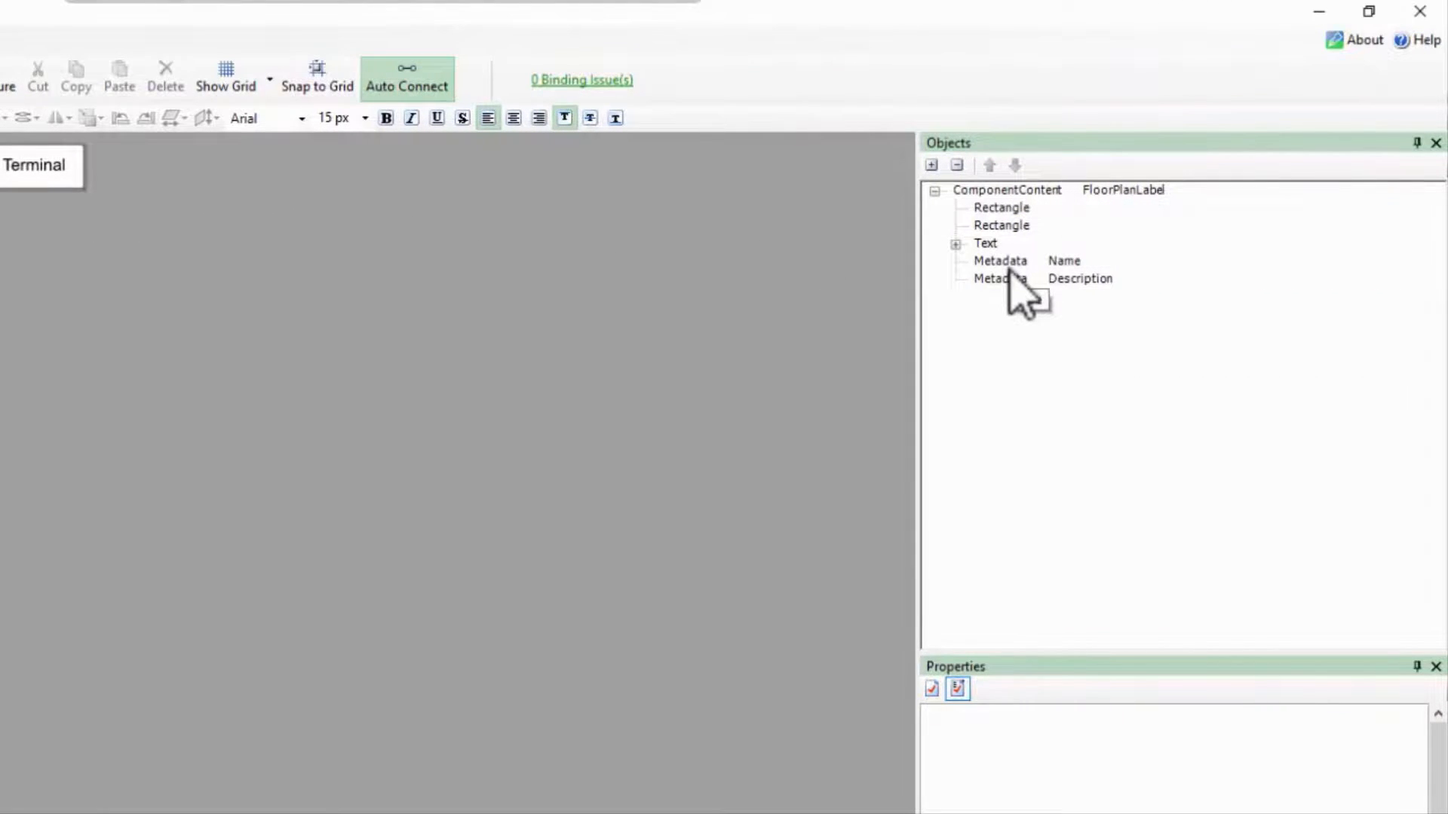
# Select ComponentContent of the opened FloorPlanLabel component
pyautogui.click(1008, 190)
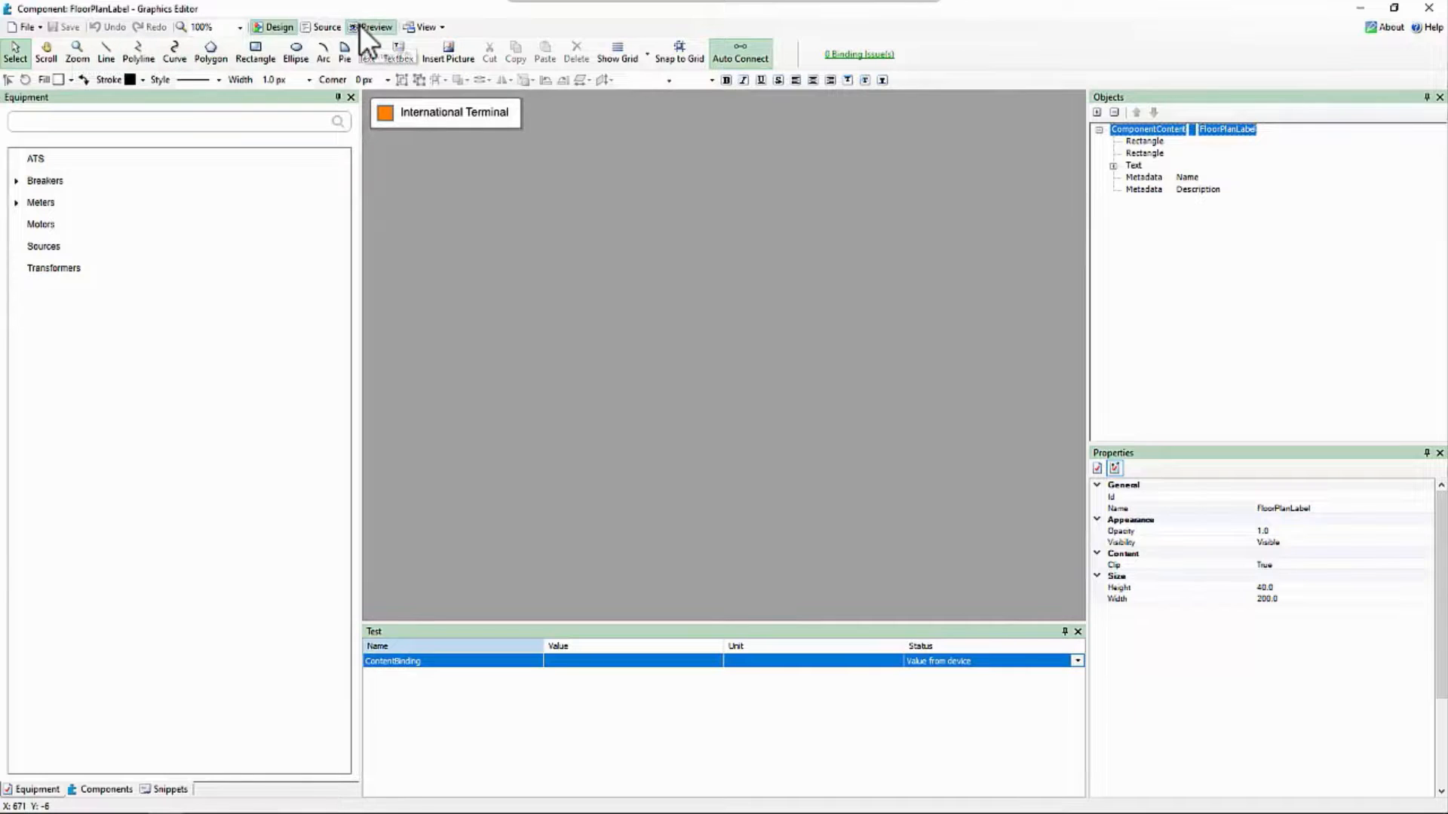
pyautogui.moveTo(371, 27)
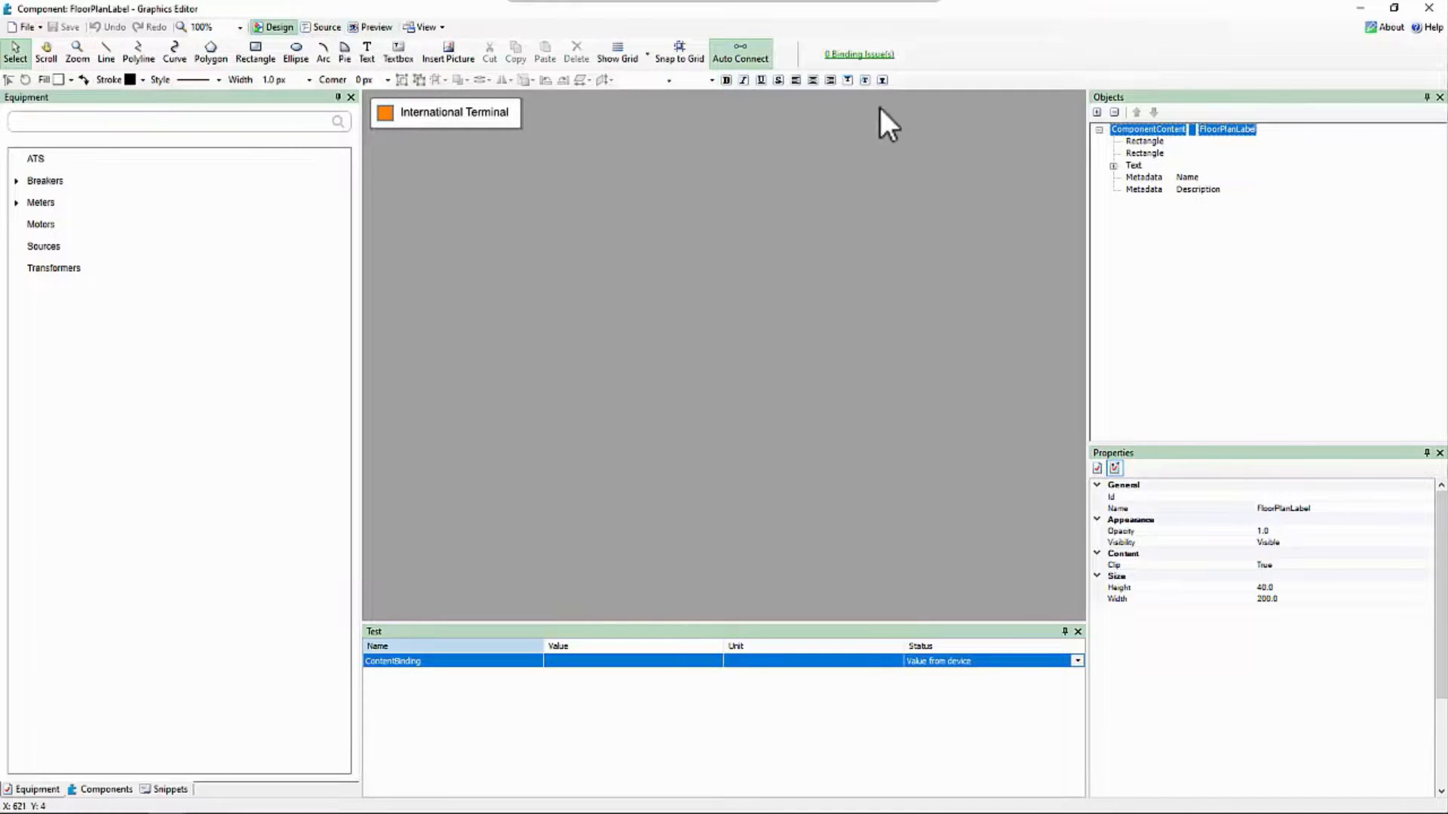
pyautogui.moveTo(1432, 16)
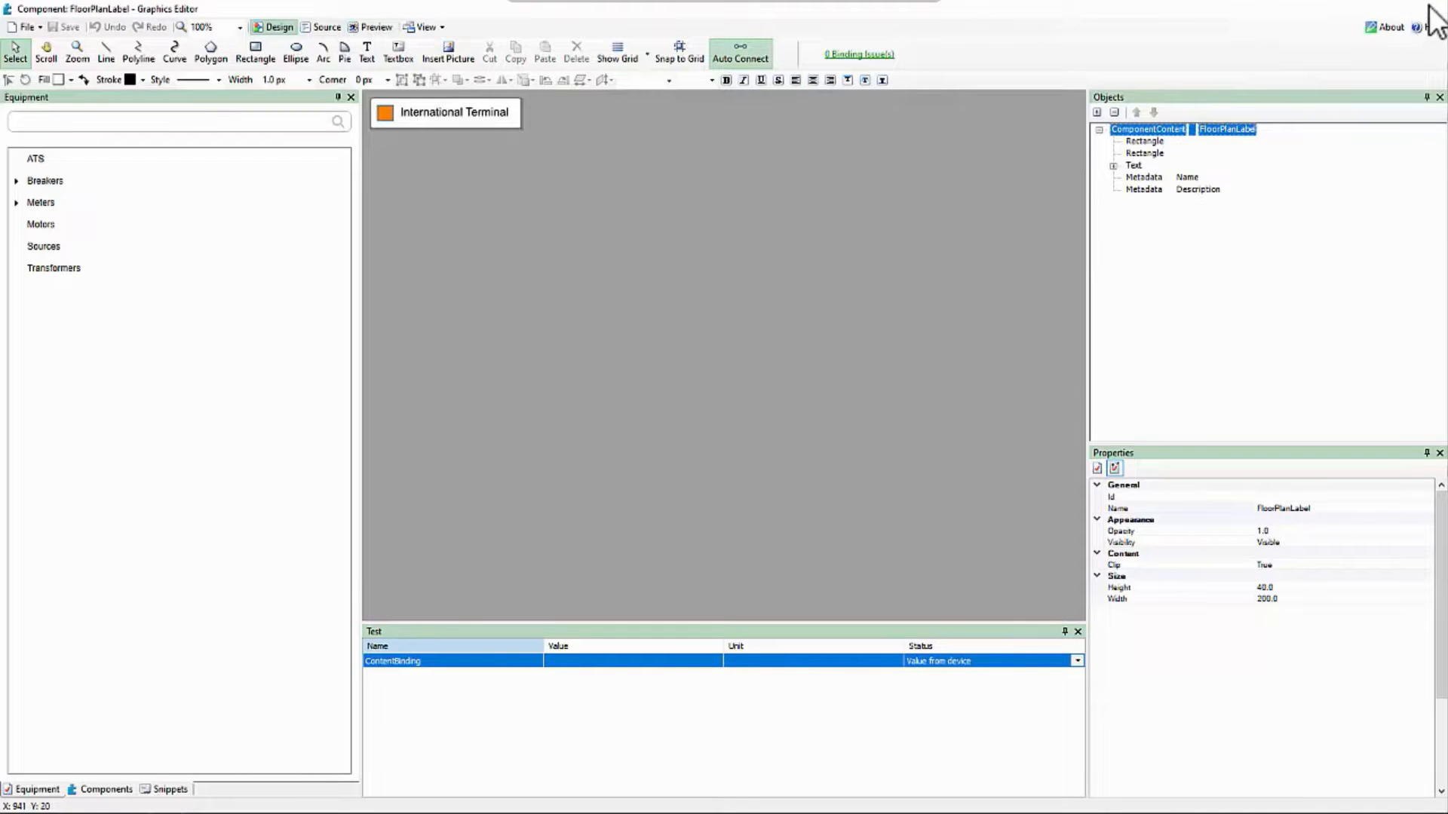